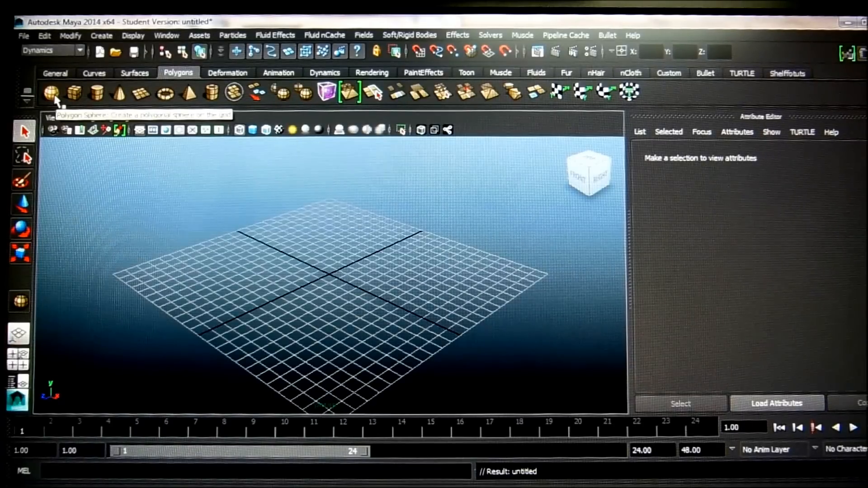
- Draw a polygon sphere (pSphere1) out from the grid centre
{"action": "left_click", "coordinate": [50, 92]}
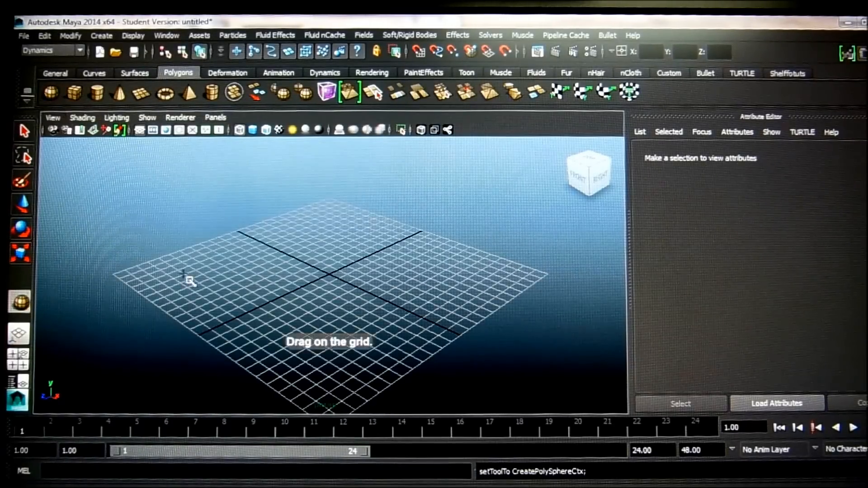
{"action": "mouse_move", "coordinate": [310, 300]}
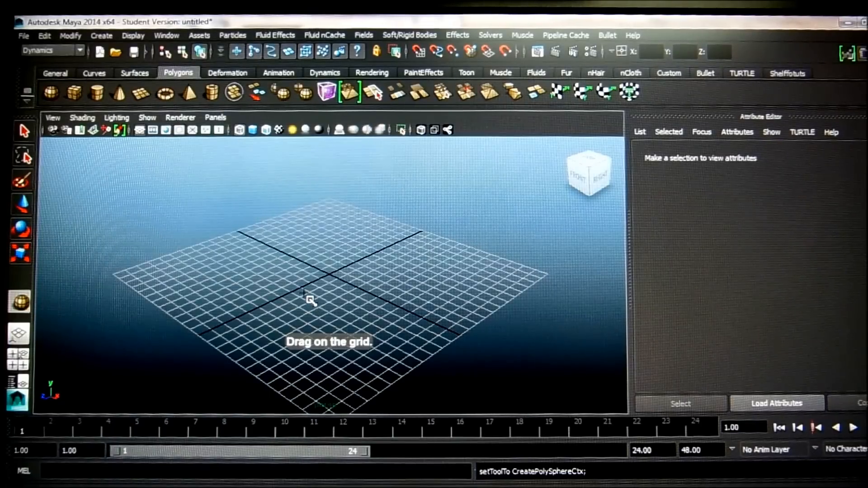
{"action": "left_click_drag", "start_coordinate": [310, 300], "coordinate": [385, 336]}
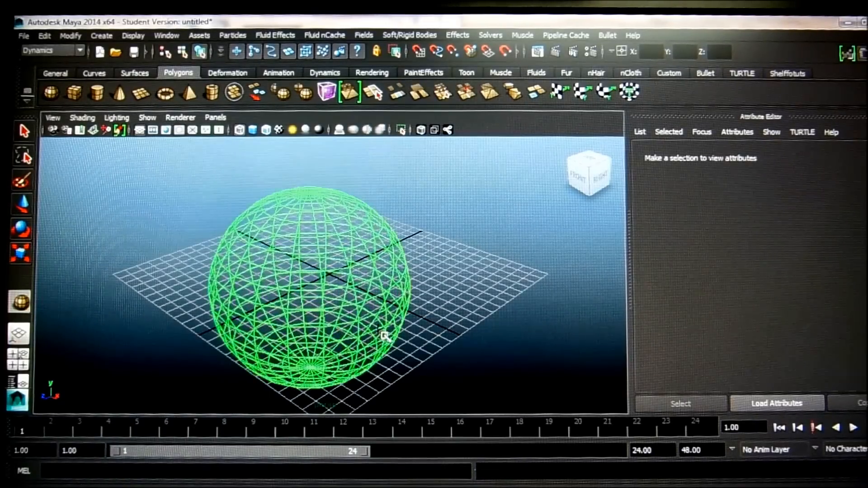
{"action": "left_click", "coordinate": [385, 337]}
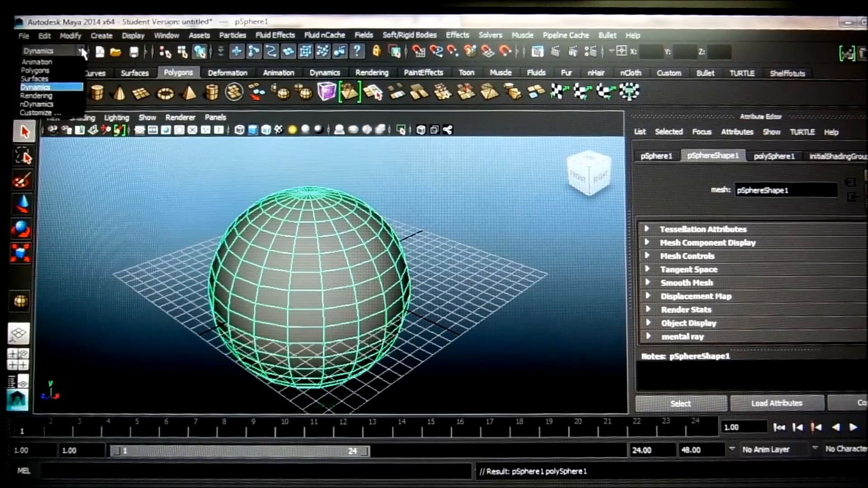
{"action": "mouse_move", "coordinate": [37, 62]}
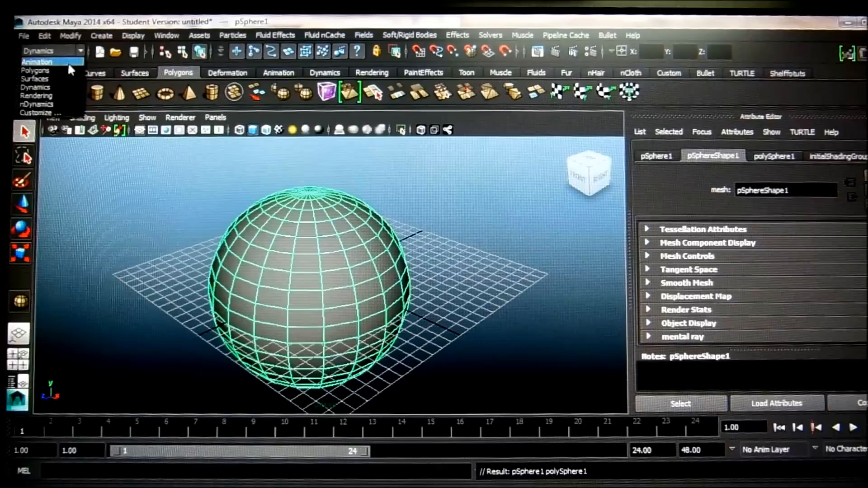
- Apply Effects > Create Fire to the sphere from the Dynamics menu set
{"action": "left_click", "coordinate": [37, 50]}
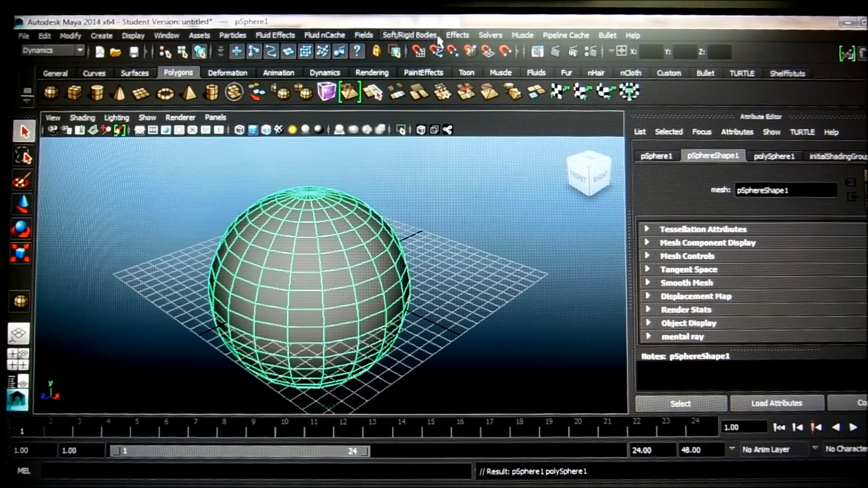
{"action": "left_click", "coordinate": [456, 35]}
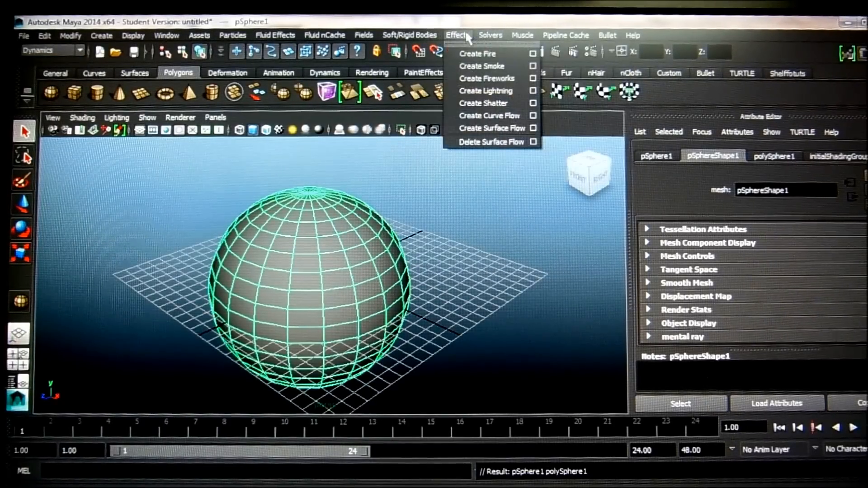
{"action": "mouse_move", "coordinate": [478, 54]}
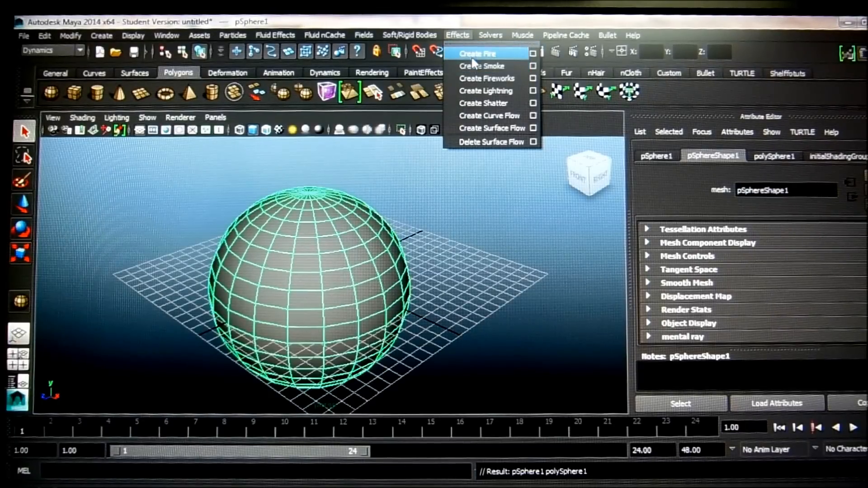
{"action": "left_click", "coordinate": [478, 53]}
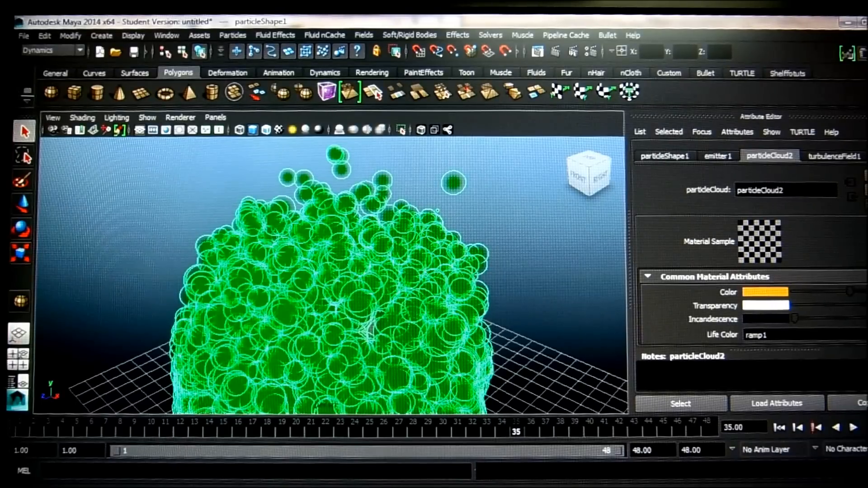
{"action": "mouse_move", "coordinate": [401, 260]}
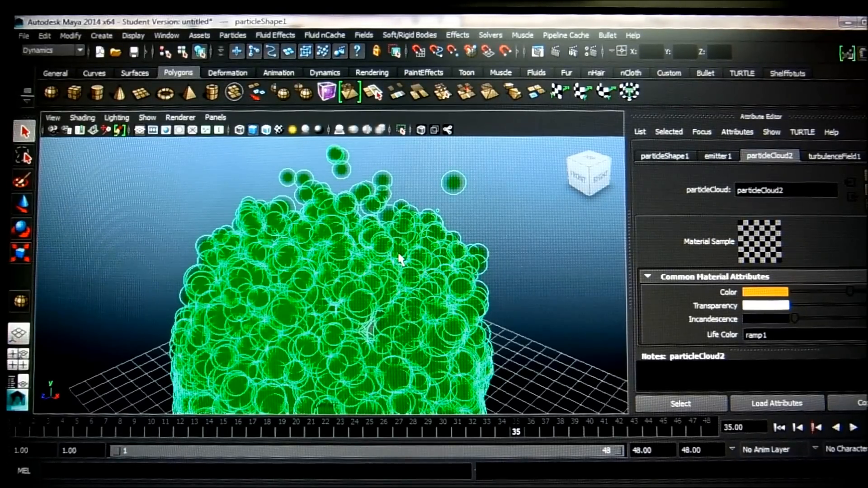
{"action": "mouse_move", "coordinate": [232, 260]}
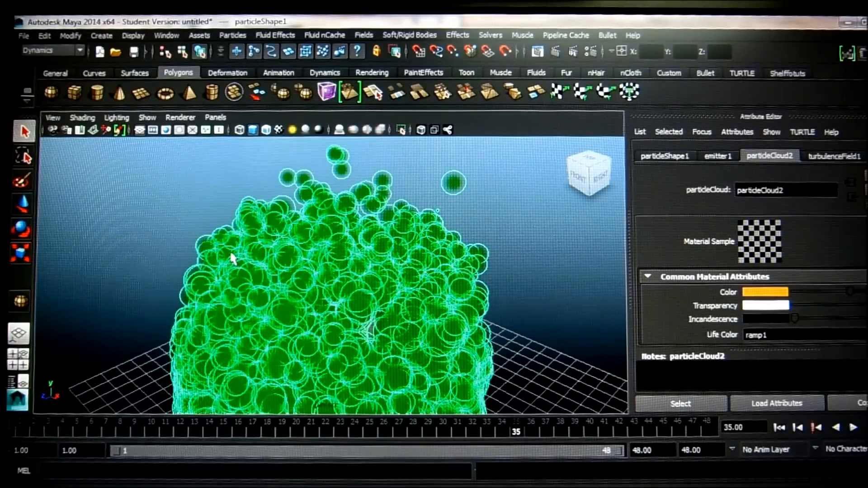